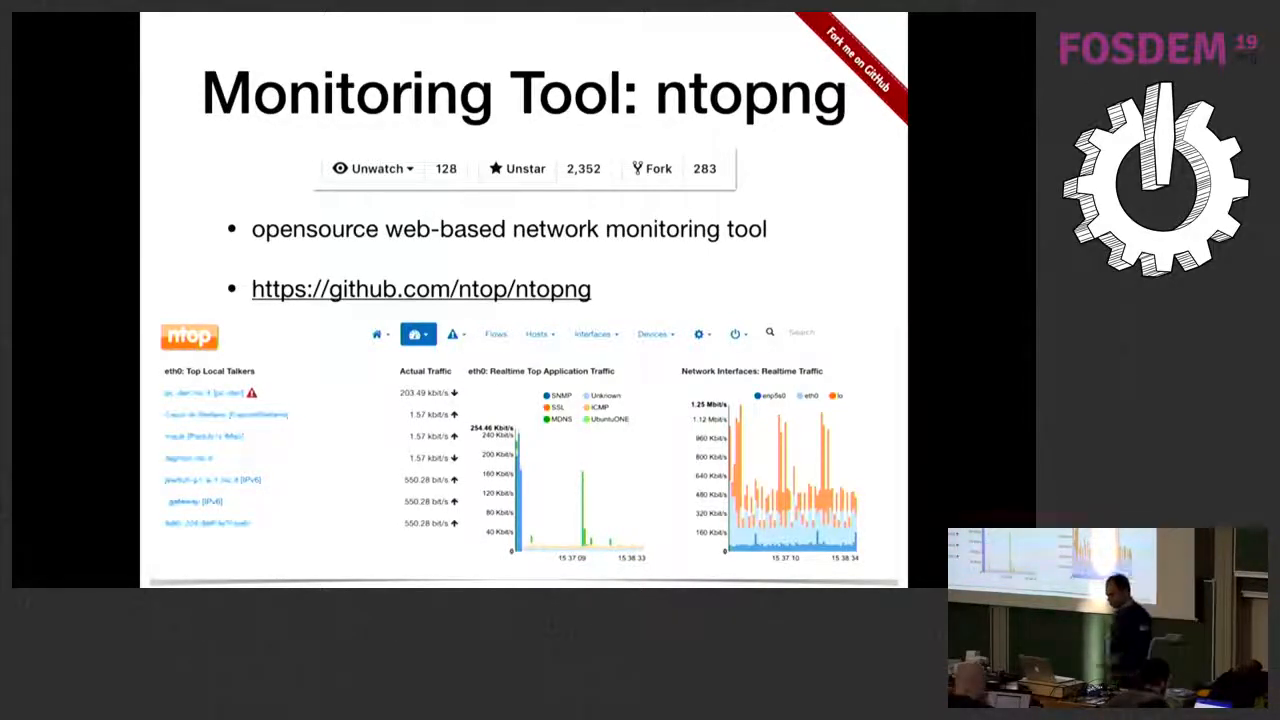
Advance the slideshow past the ntopng overview to the Configurations slide
{"action": "key", "text": "Right"}
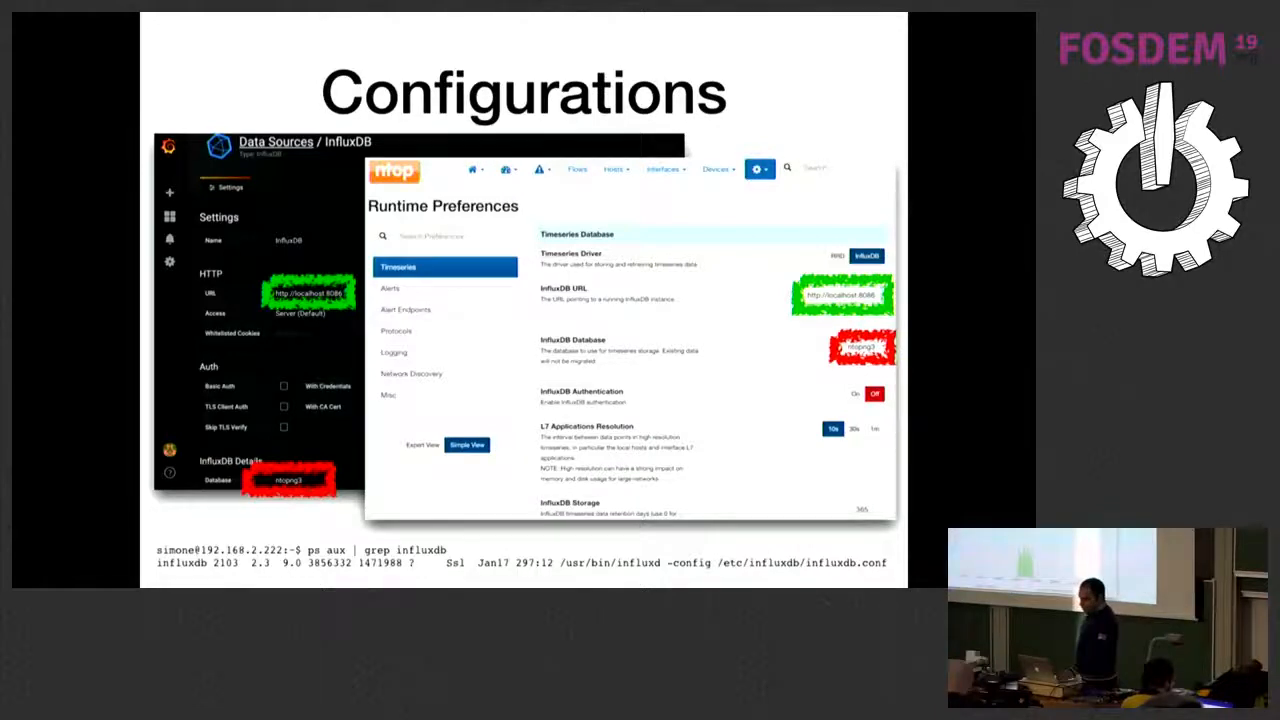
{"action": "key", "text": "Right"}
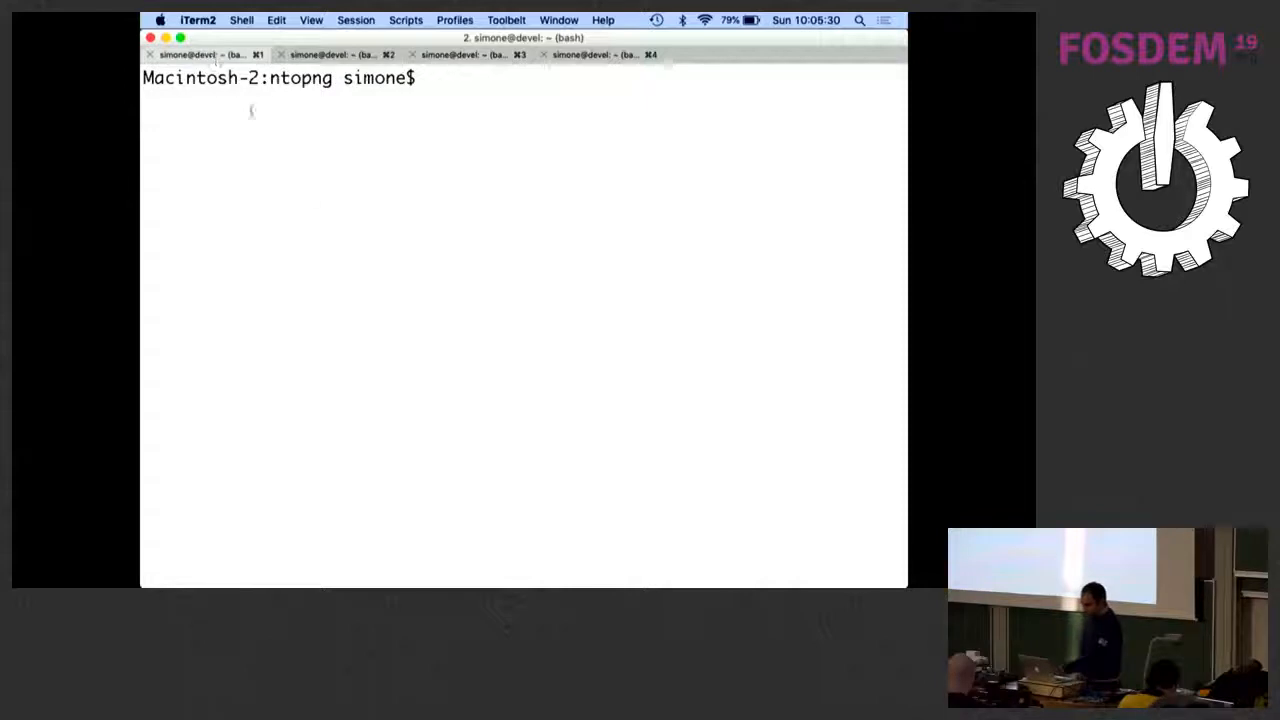
Run 'sudo ./ntopng -i en0 -U simone -w 3001 --disable-login 1' to start ntopng capturing
{"action": "type", "text": "sudo ./ntopng -i en0 -U simone -w 3001 --disable-login 1"}
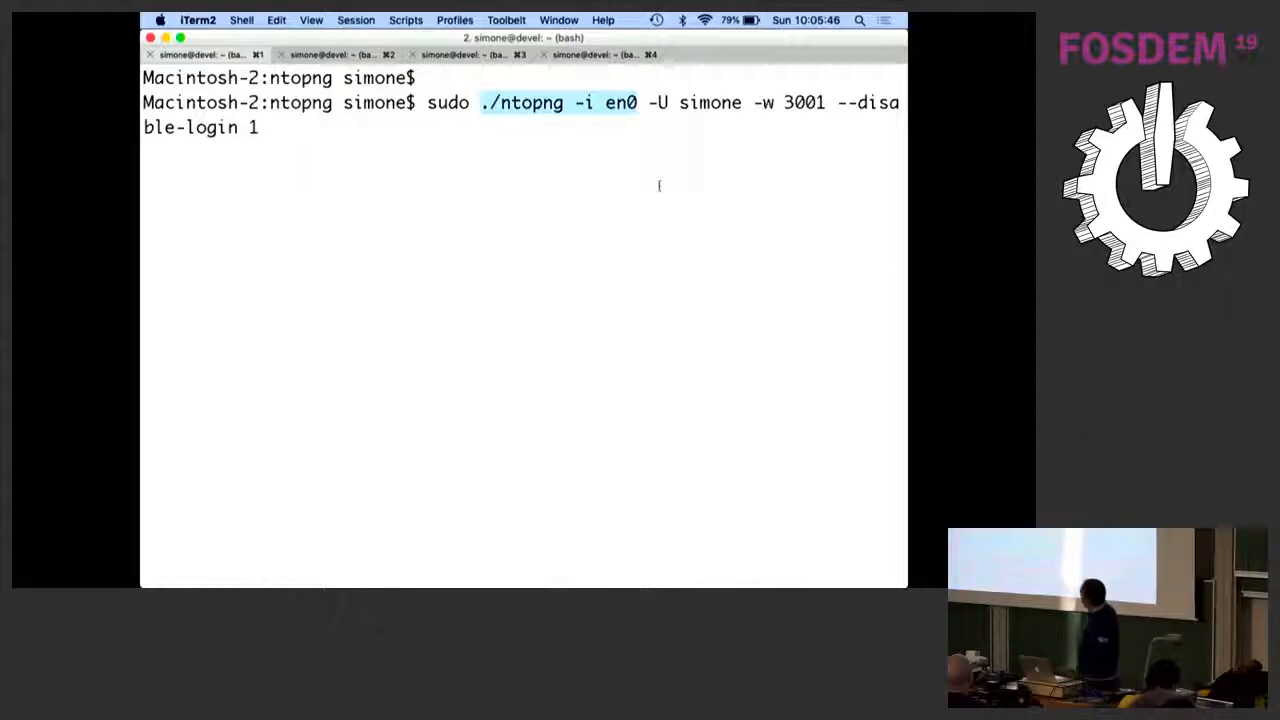
{"action": "mouse_move", "coordinate": [607, 133]}
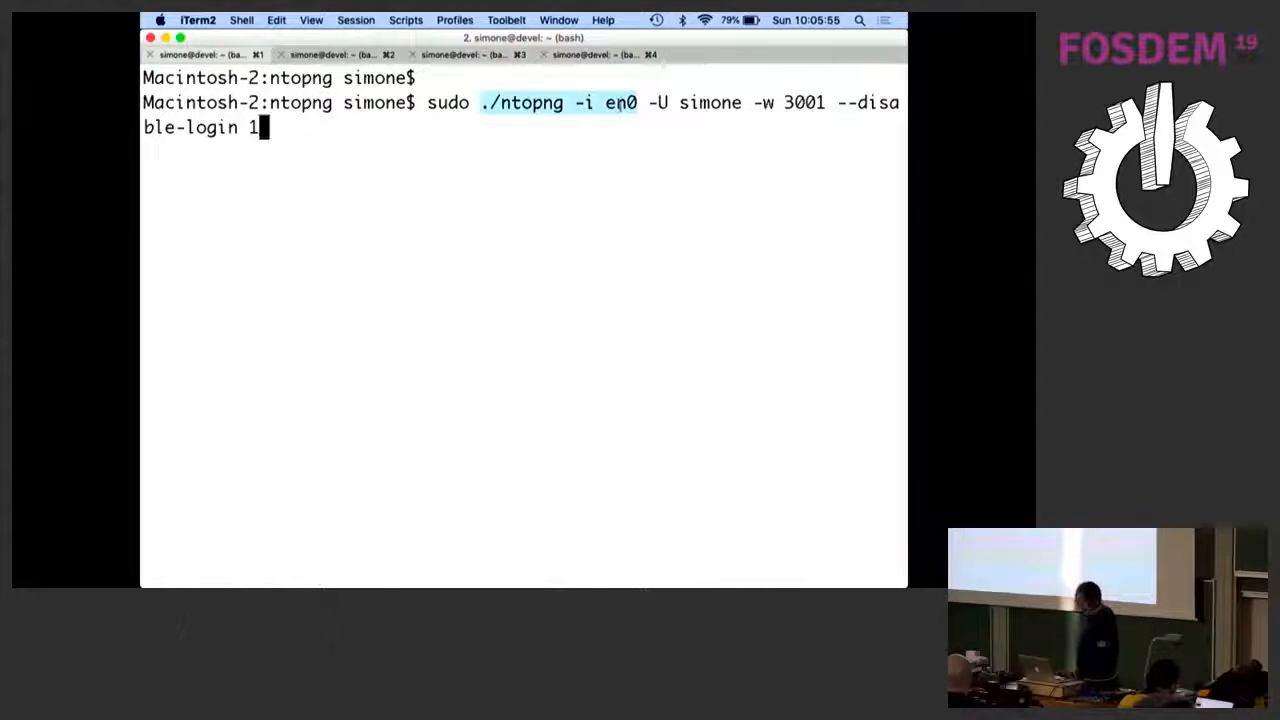
{"action": "key", "text": "Return"}
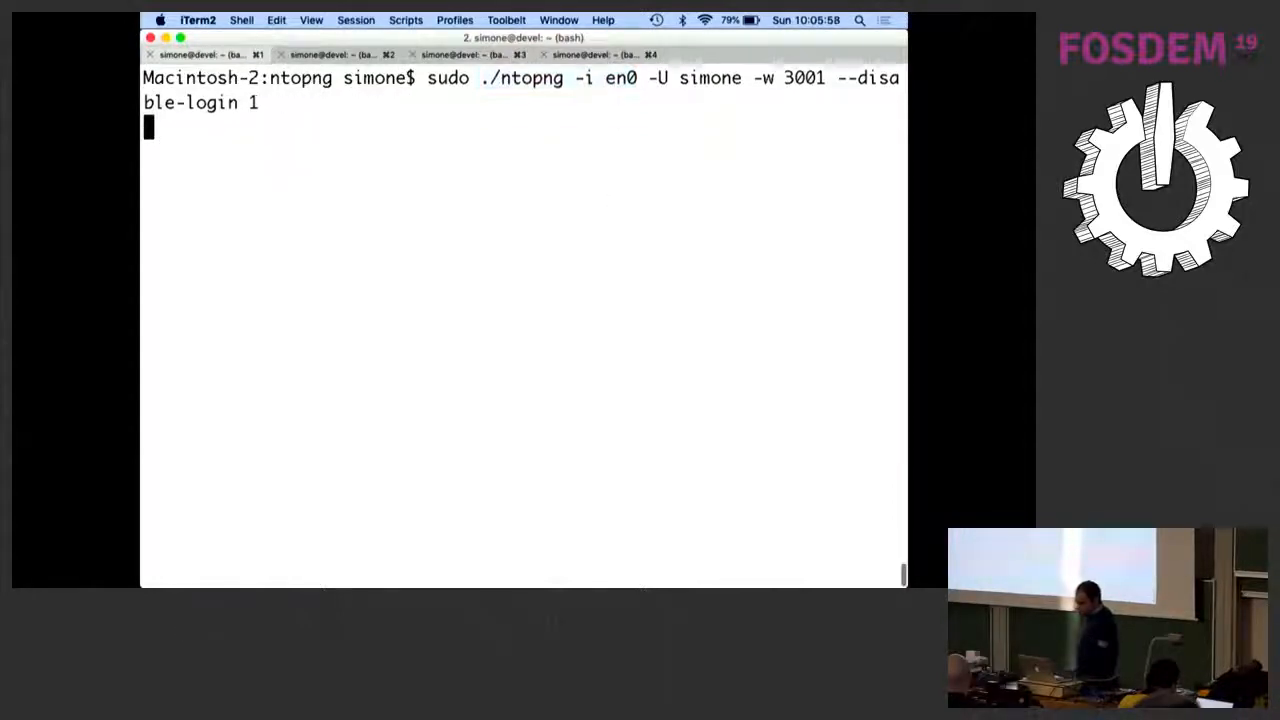
{"action": "key", "text": "Return"}
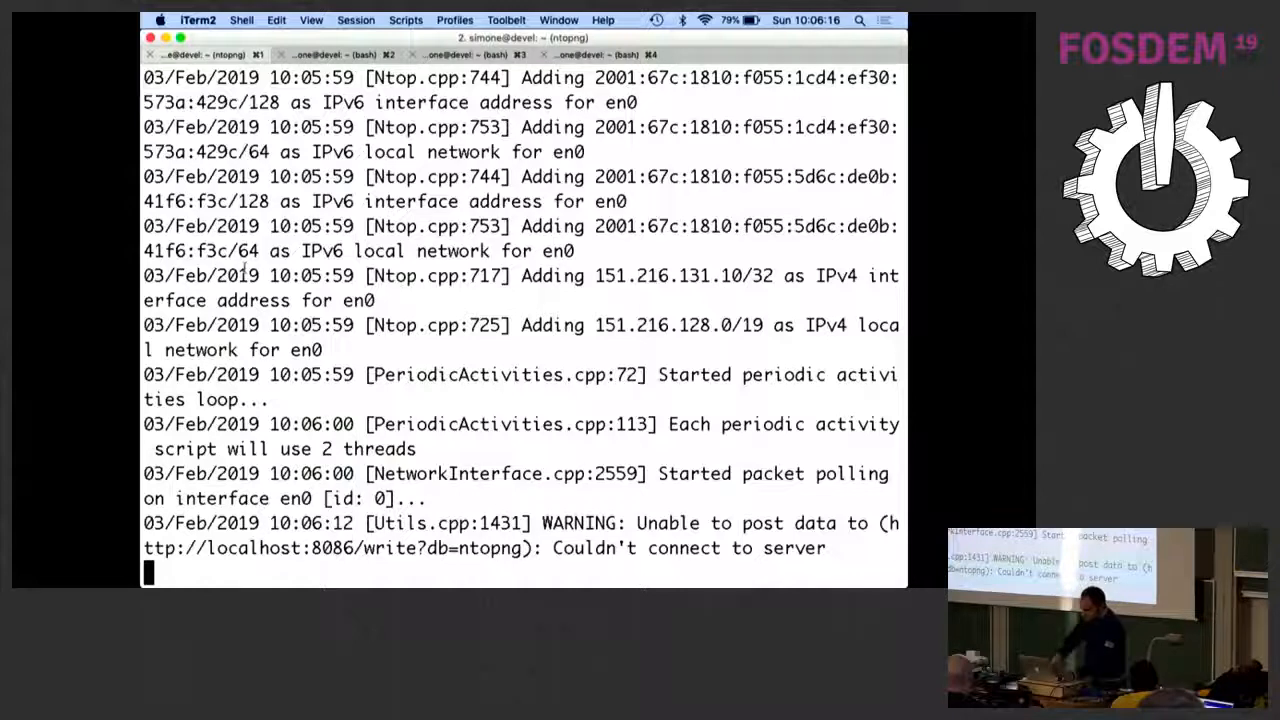
Start InfluxDB with ./usr/bin/influxd in its own tab, then launch the Grafana server
{"action": "left_click", "coordinate": [340, 54]}
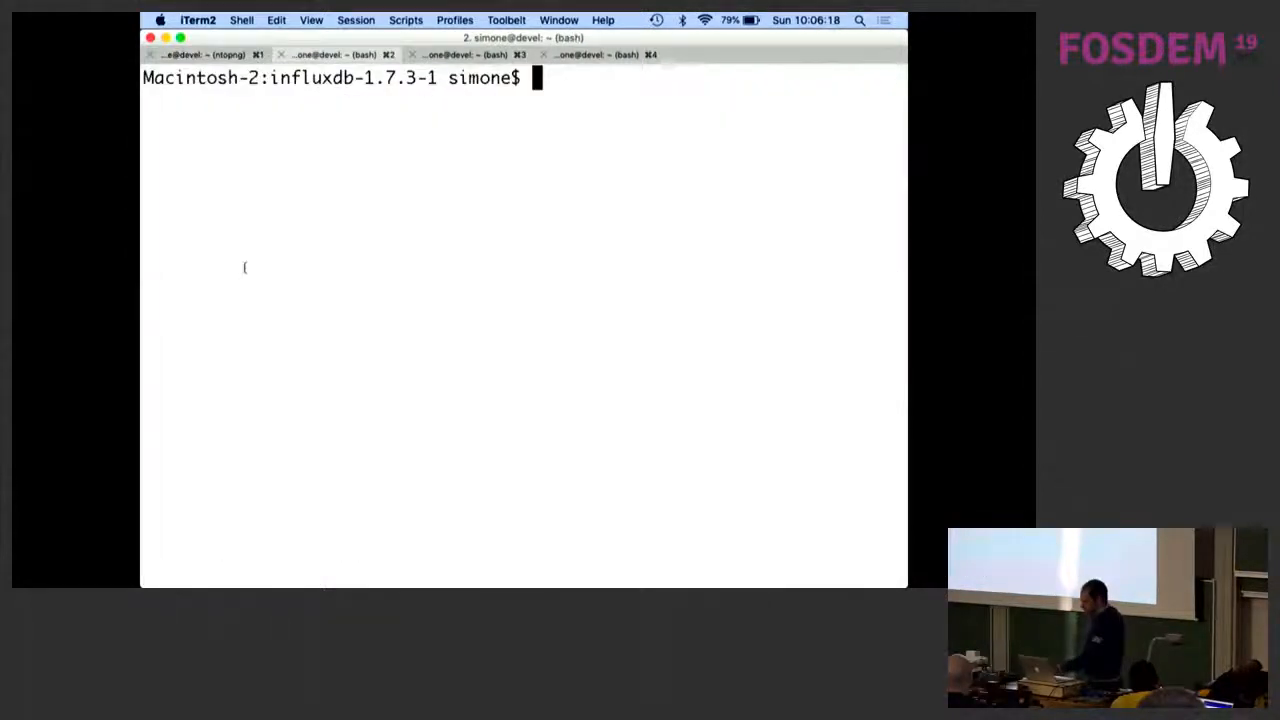
{"action": "type", "text": "./usr/bin/influxd"}
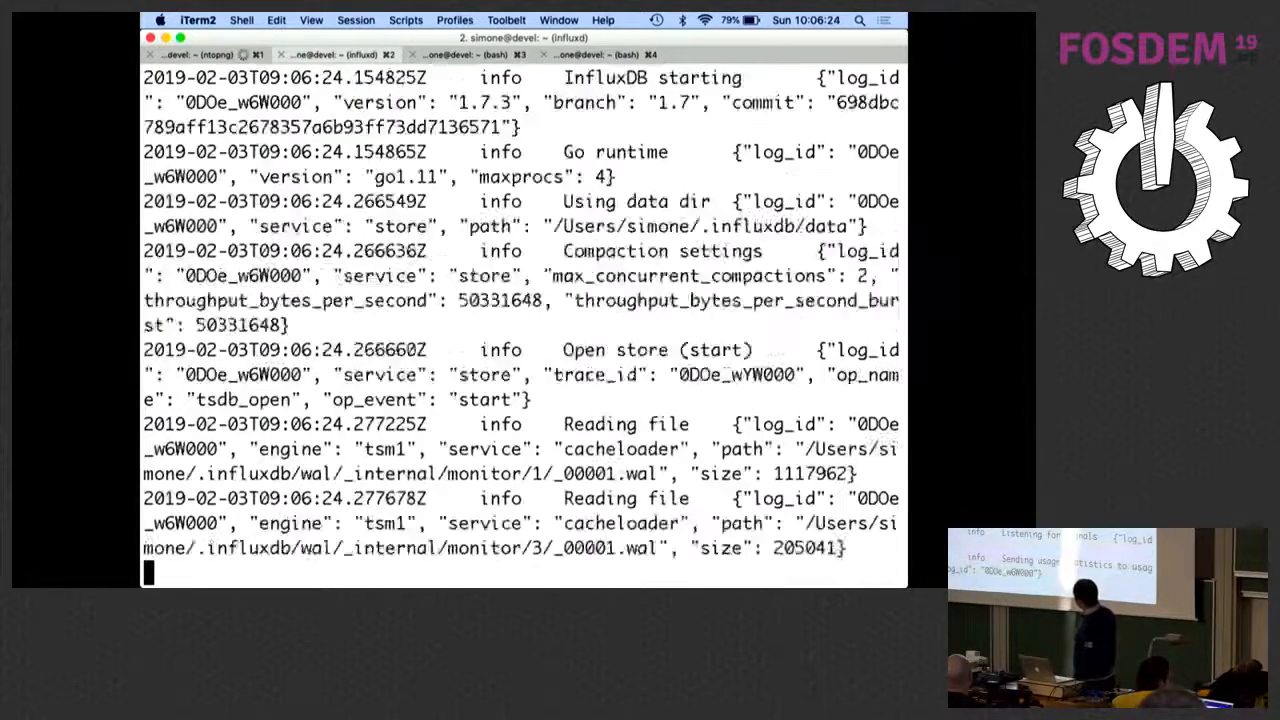
{"action": "scroll", "scroll_direction": "down", "scroll_amount": 3}
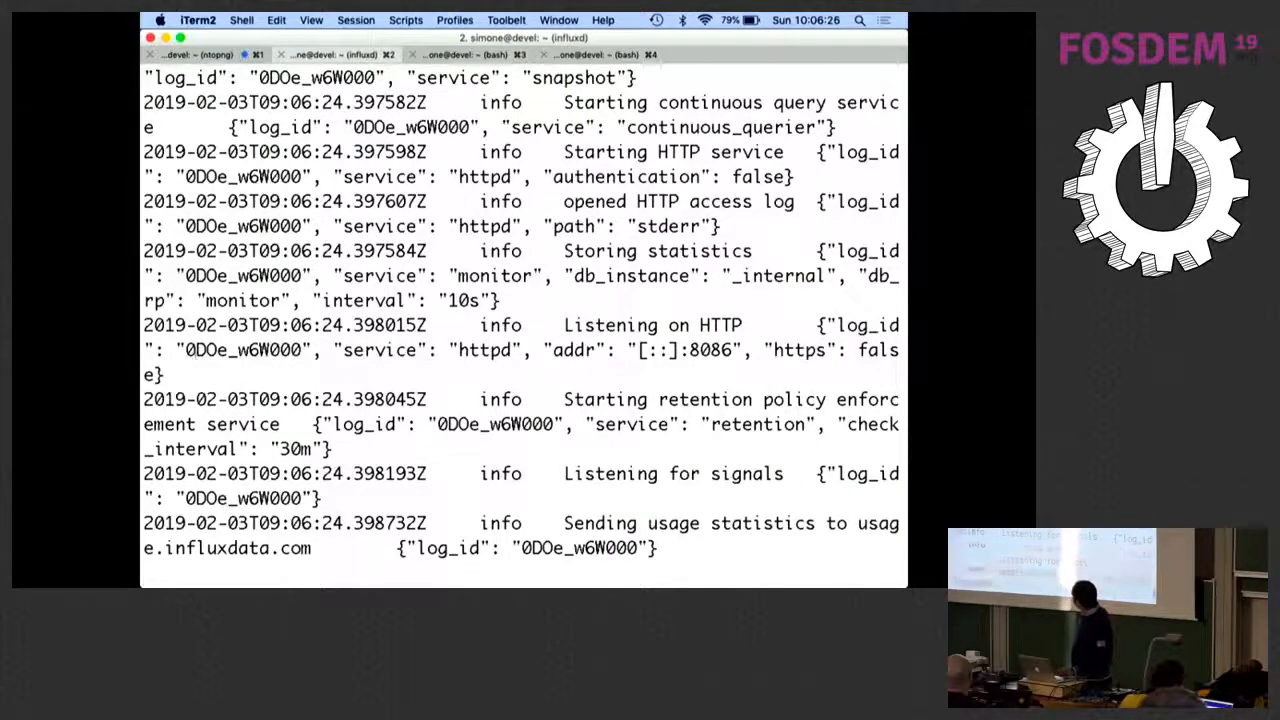
{"action": "scroll", "scroll_direction": "up", "scroll_amount": 3}
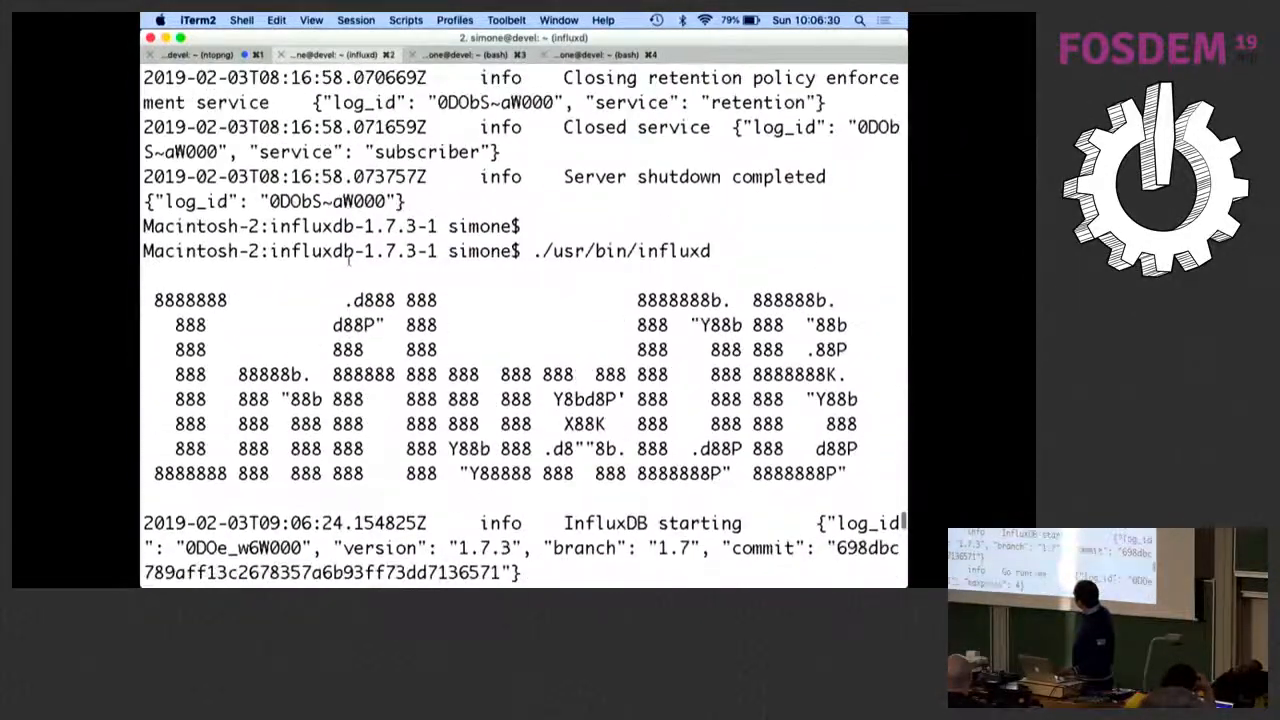
{"action": "scroll", "scroll_direction": "down", "scroll_amount": 3}
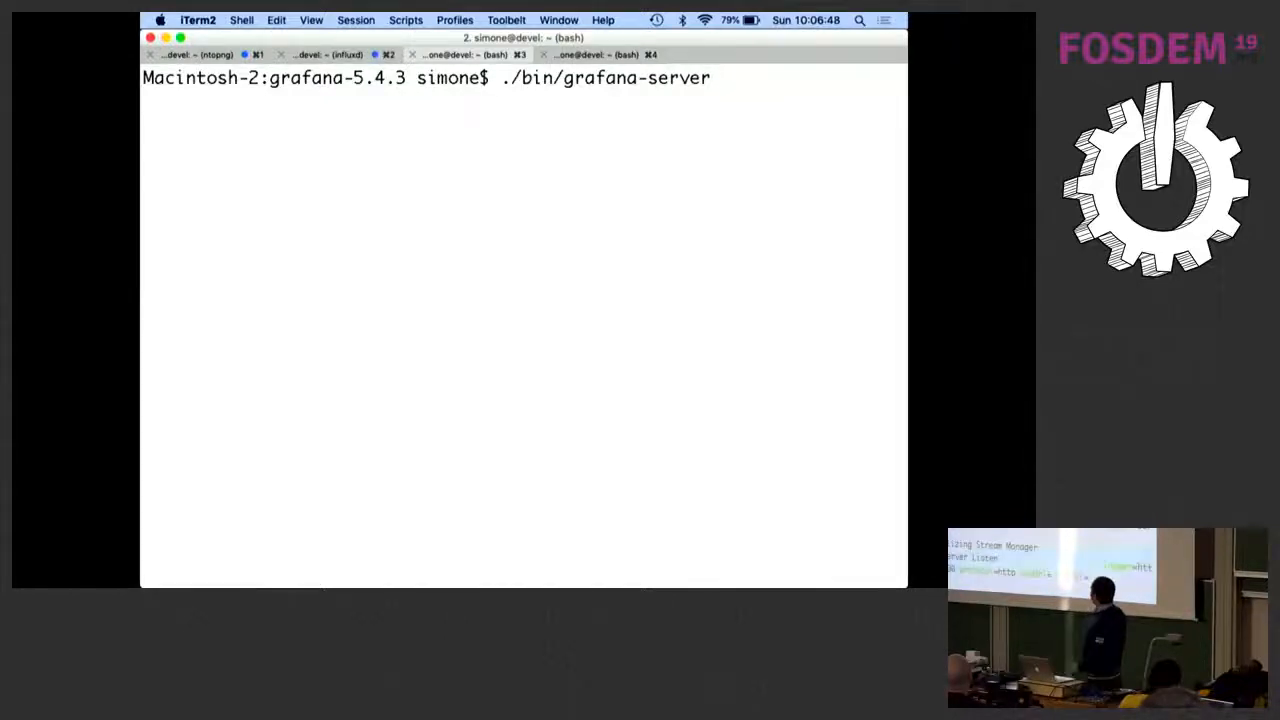
{"action": "key", "text": "Return"}
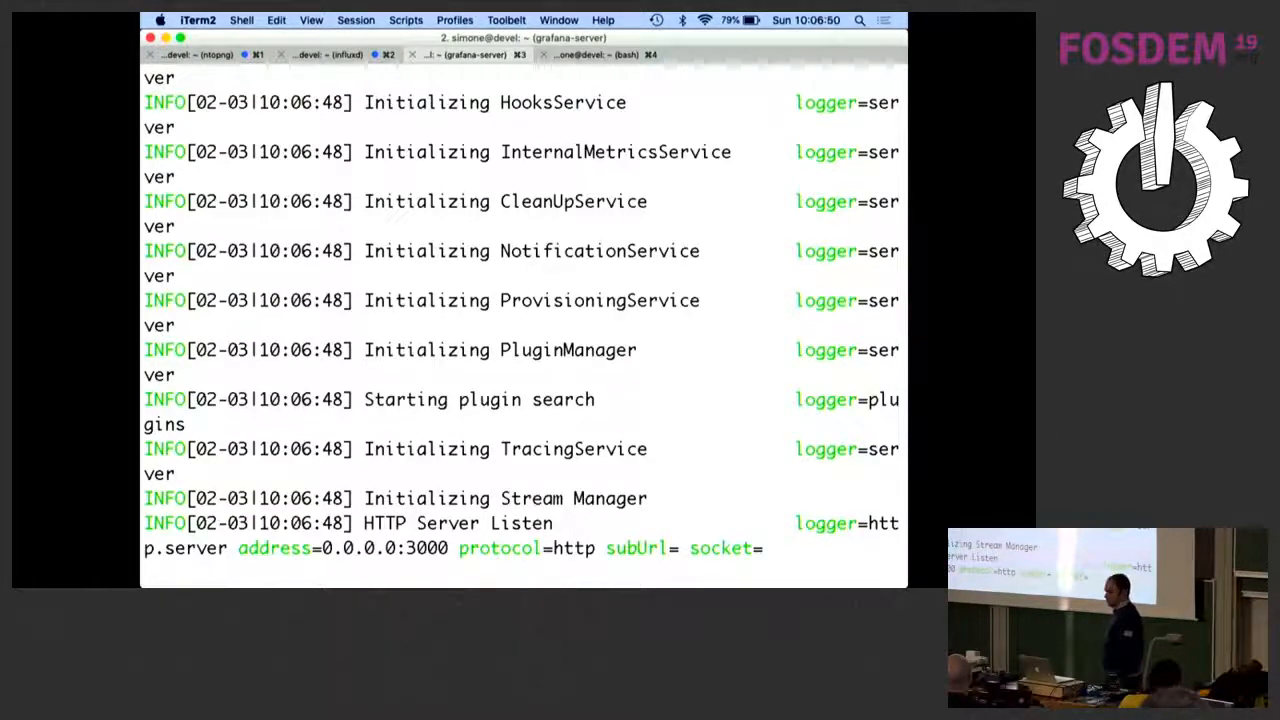
{"action": "mouse_move", "coordinate": [469, 54]}
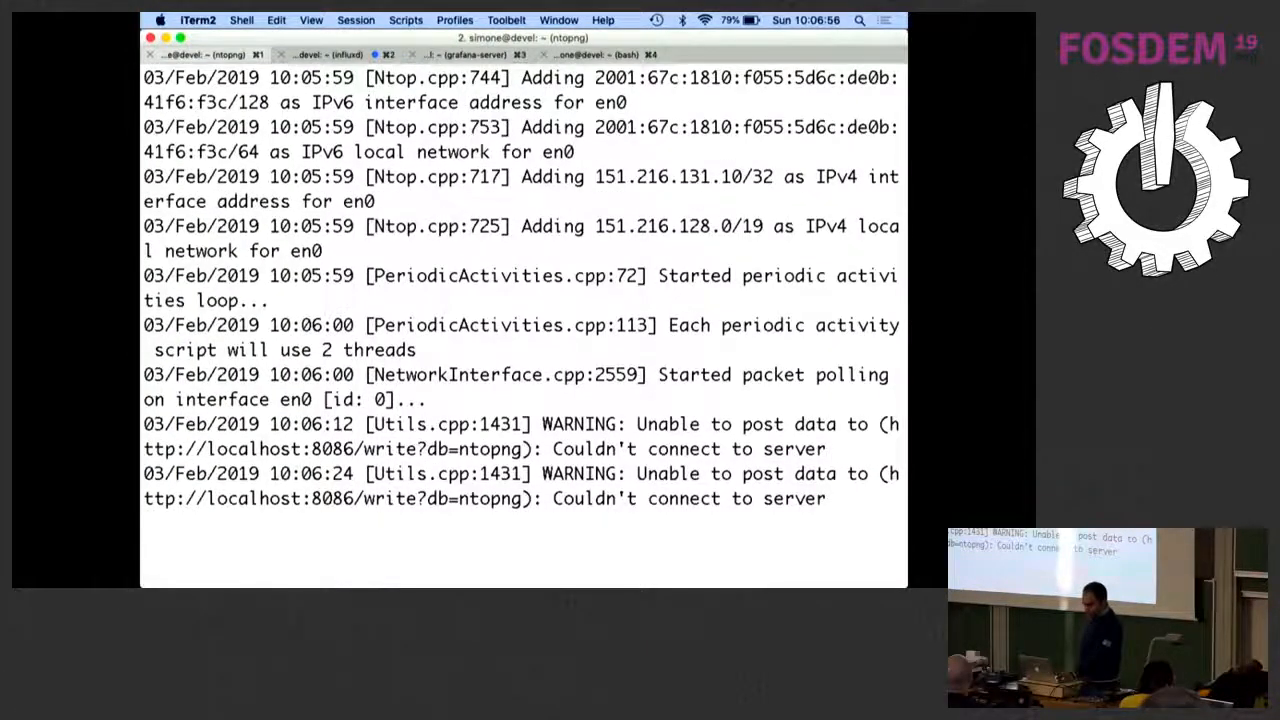
Load Grafana at localhost:3000 and open the dashboard's 'Last 6 hours' time picker
{"action": "left_click", "coordinate": [477, 300]}
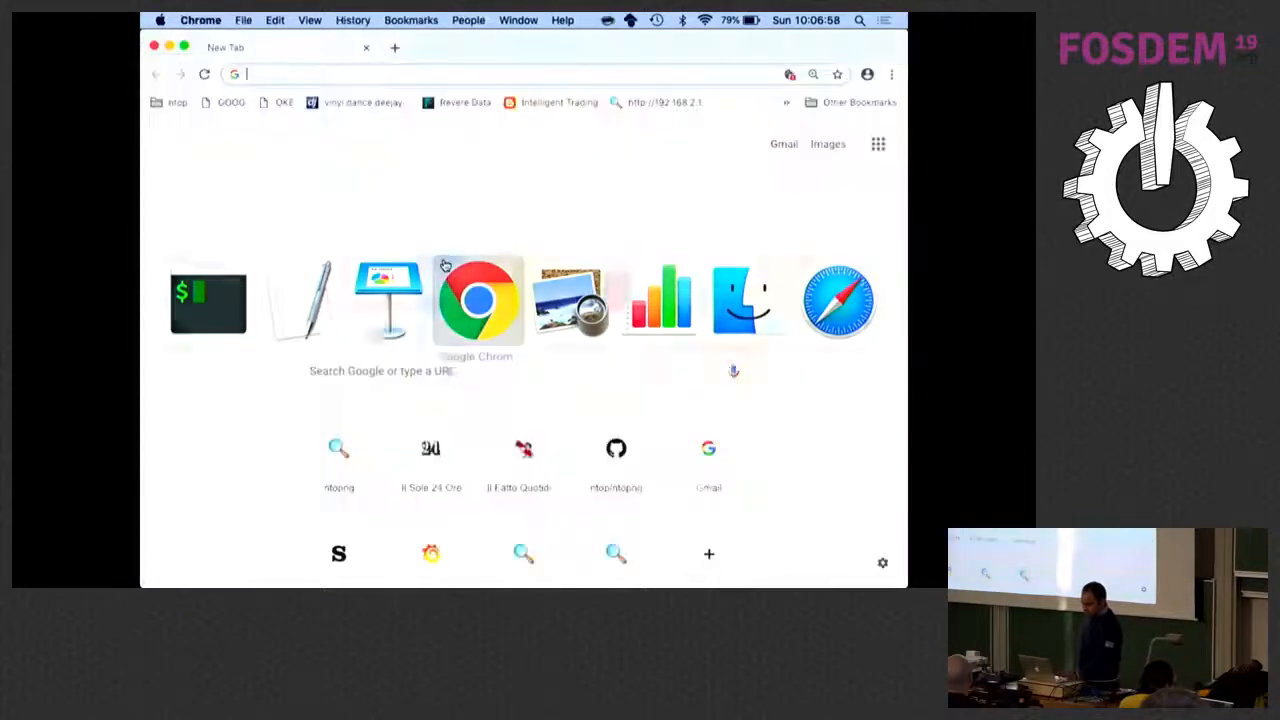
{"action": "type", "text": "localhost:3000/?orgId=1"}
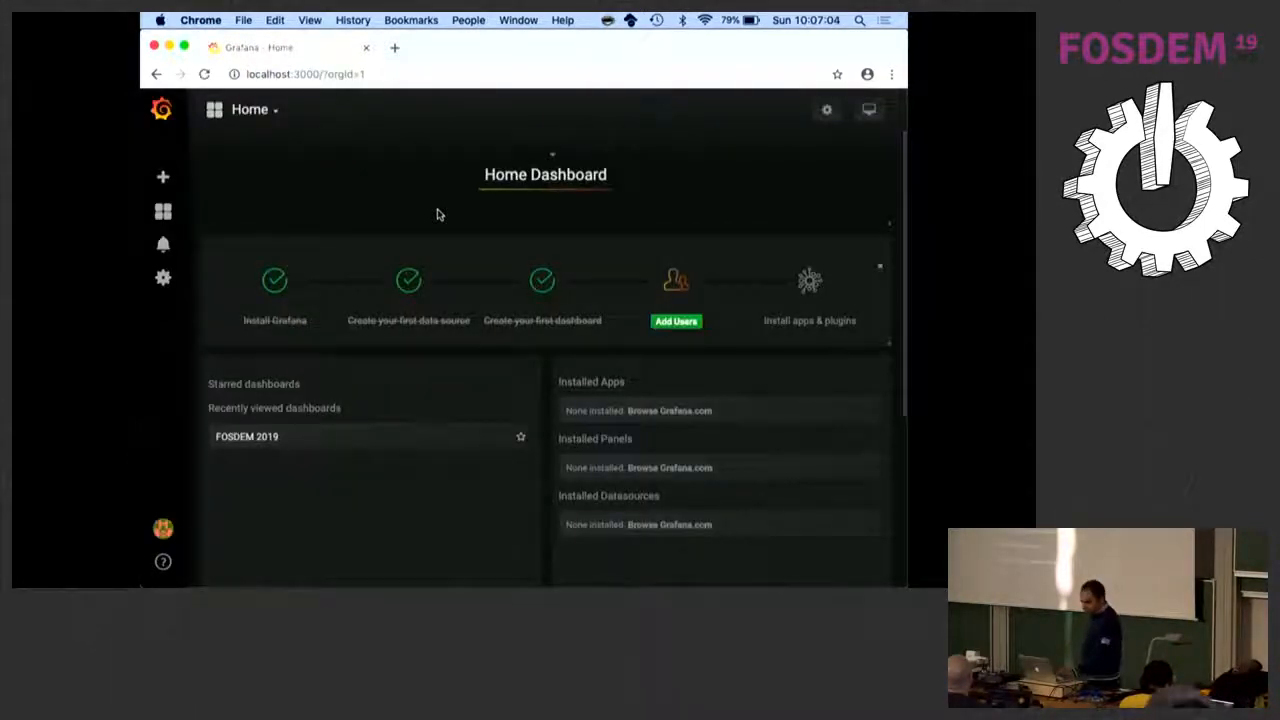
{"action": "mouse_move", "coordinate": [263, 122]}
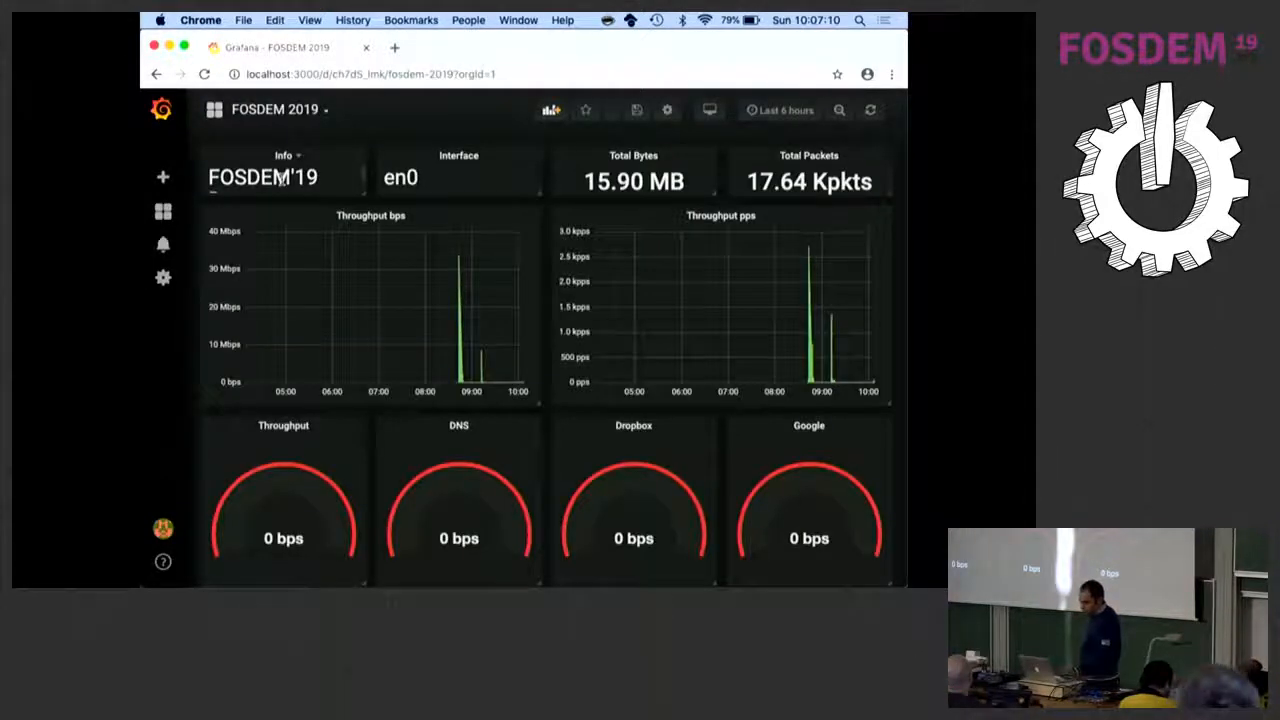
{"action": "mouse_move", "coordinate": [369, 312]}
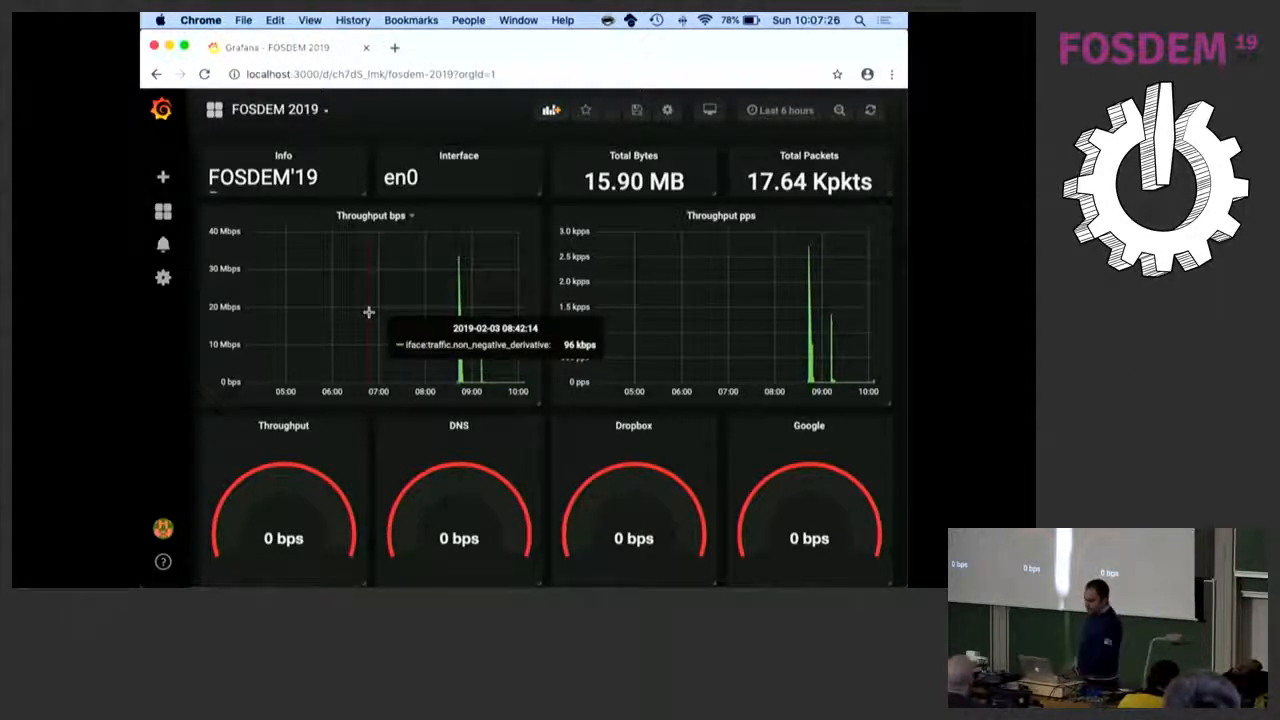
{"action": "mouse_move", "coordinate": [191, 481]}
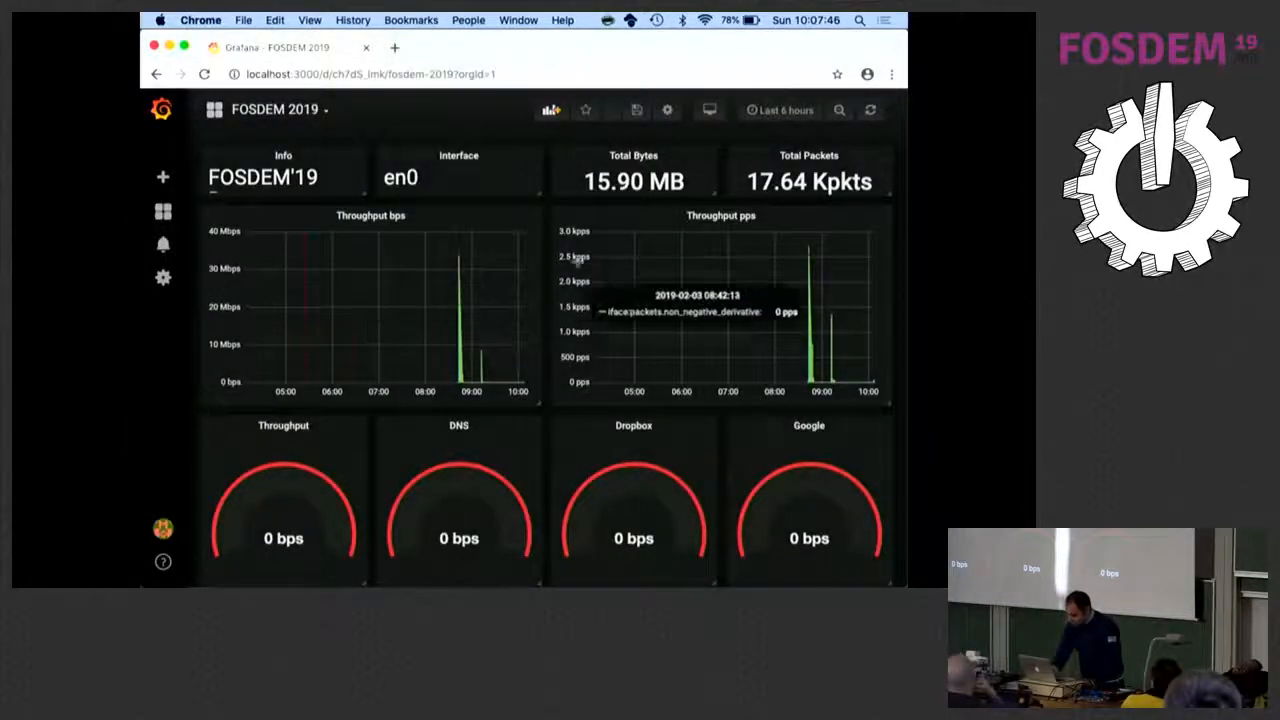
{"action": "left_click", "coordinate": [786, 110]}
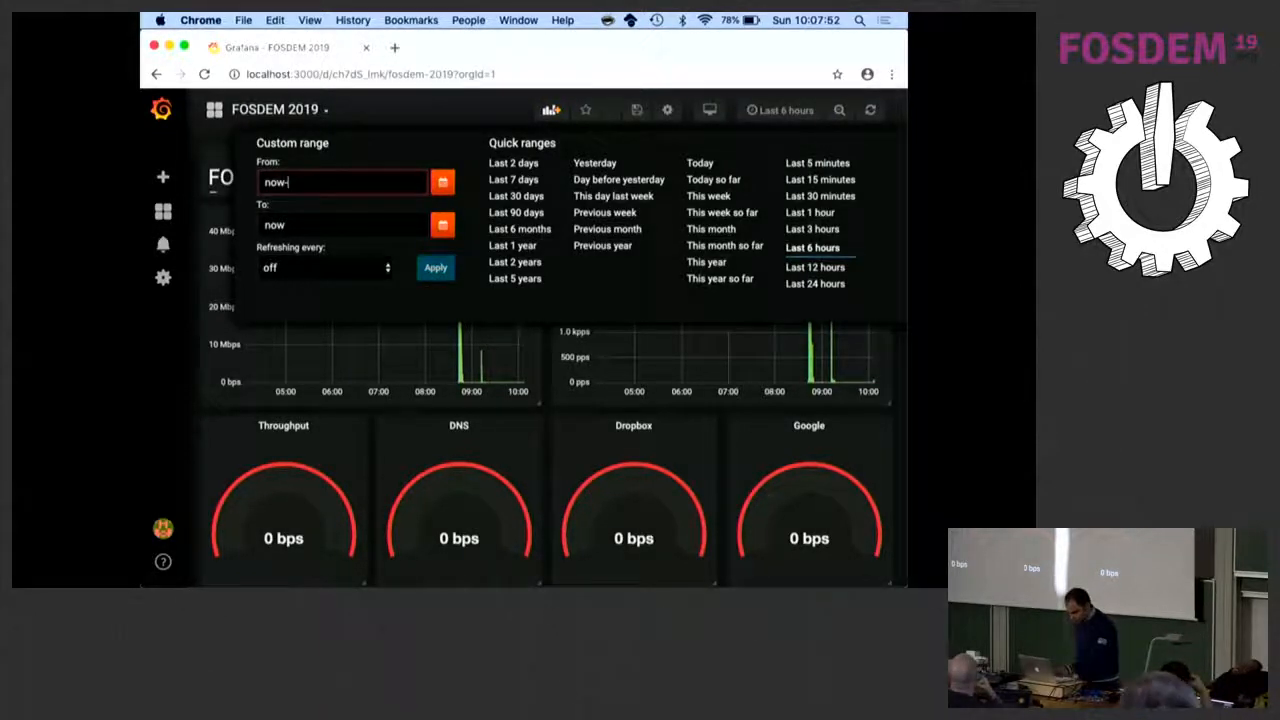
Enter now-5m as the custom range start and choose a refresh interval
{"action": "type", "text": "5"}
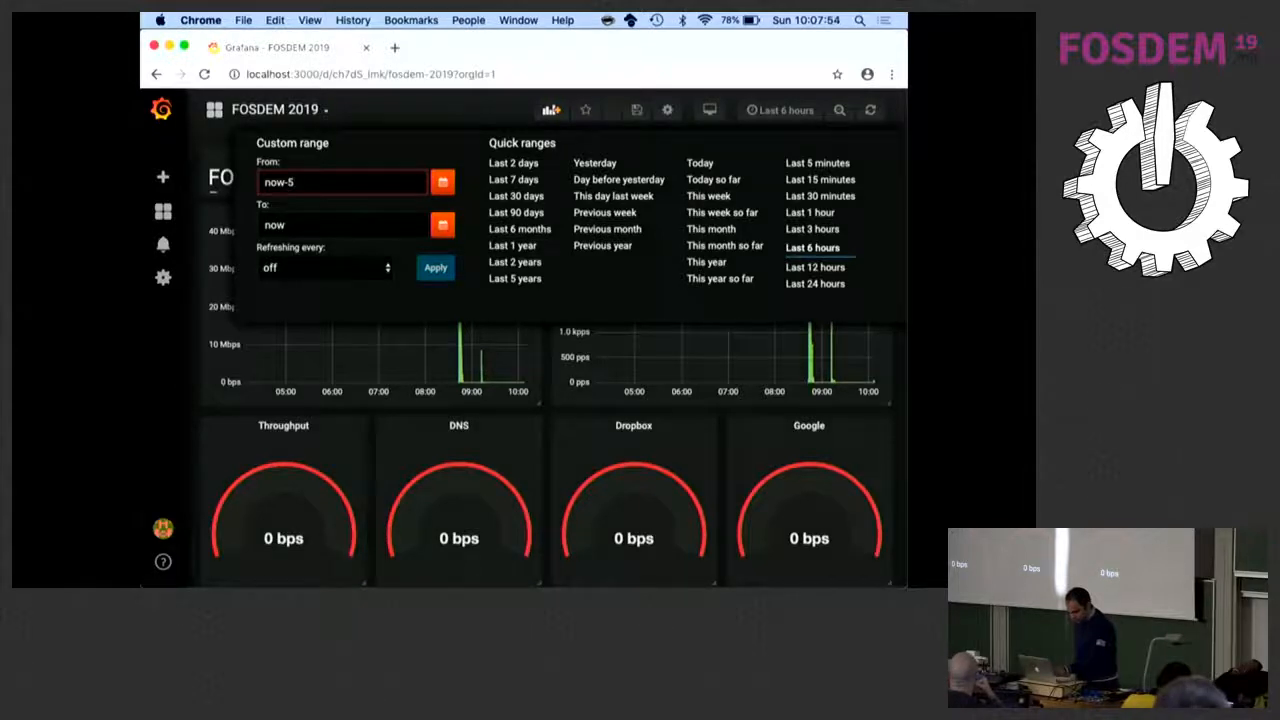
{"action": "type", "text": "m"}
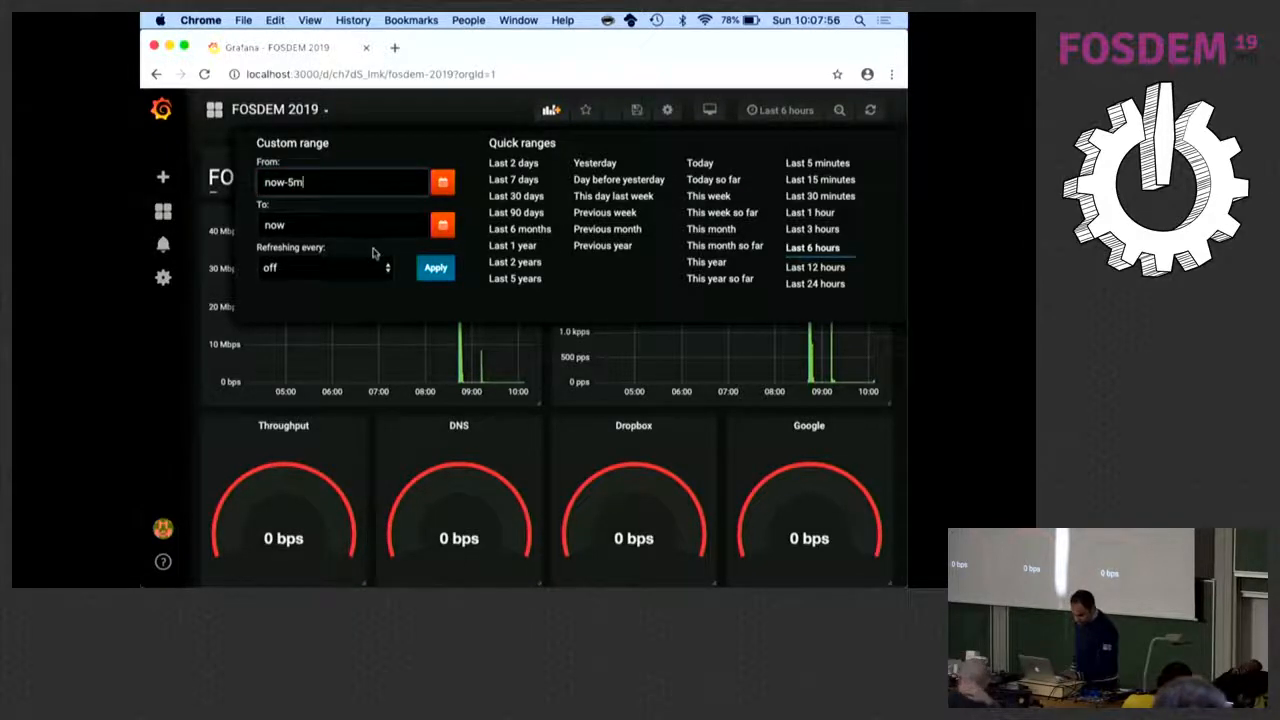
{"action": "left_click", "coordinate": [320, 267]}
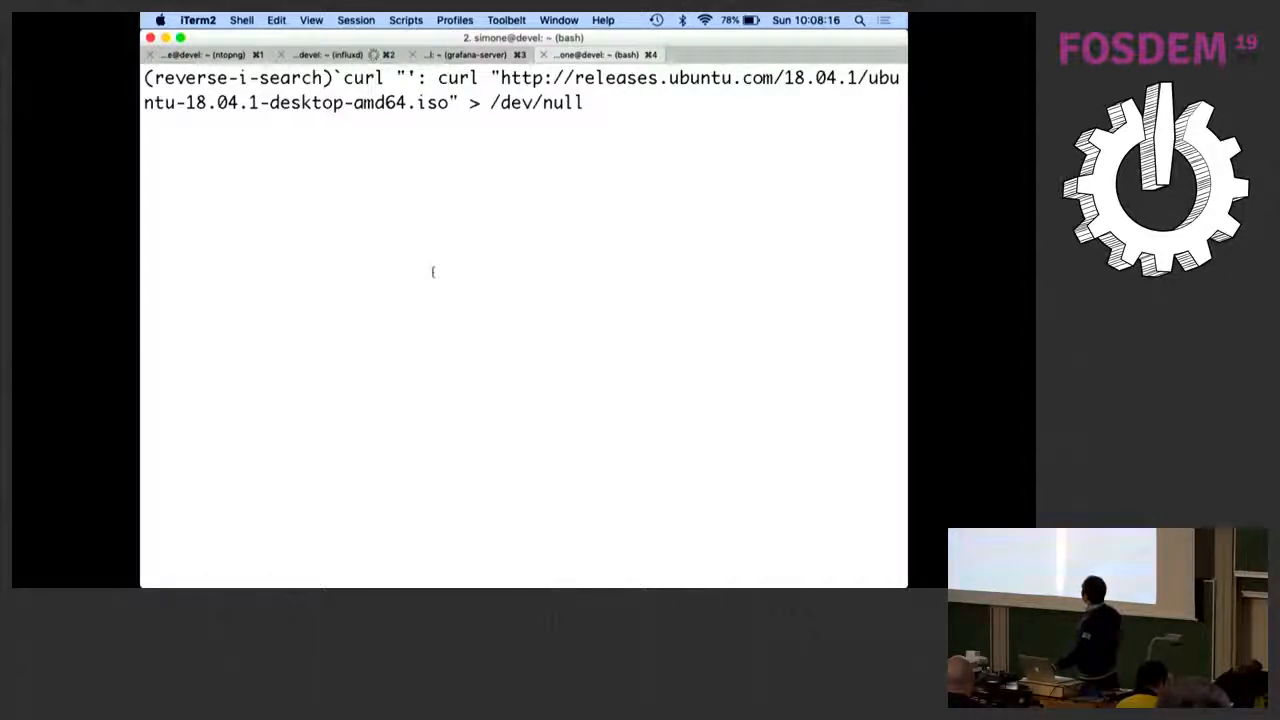
Rerun the recalled curl download of the Ubuntu 18.04.1 ISO into /dev/null
{"action": "key", "text": "Return"}
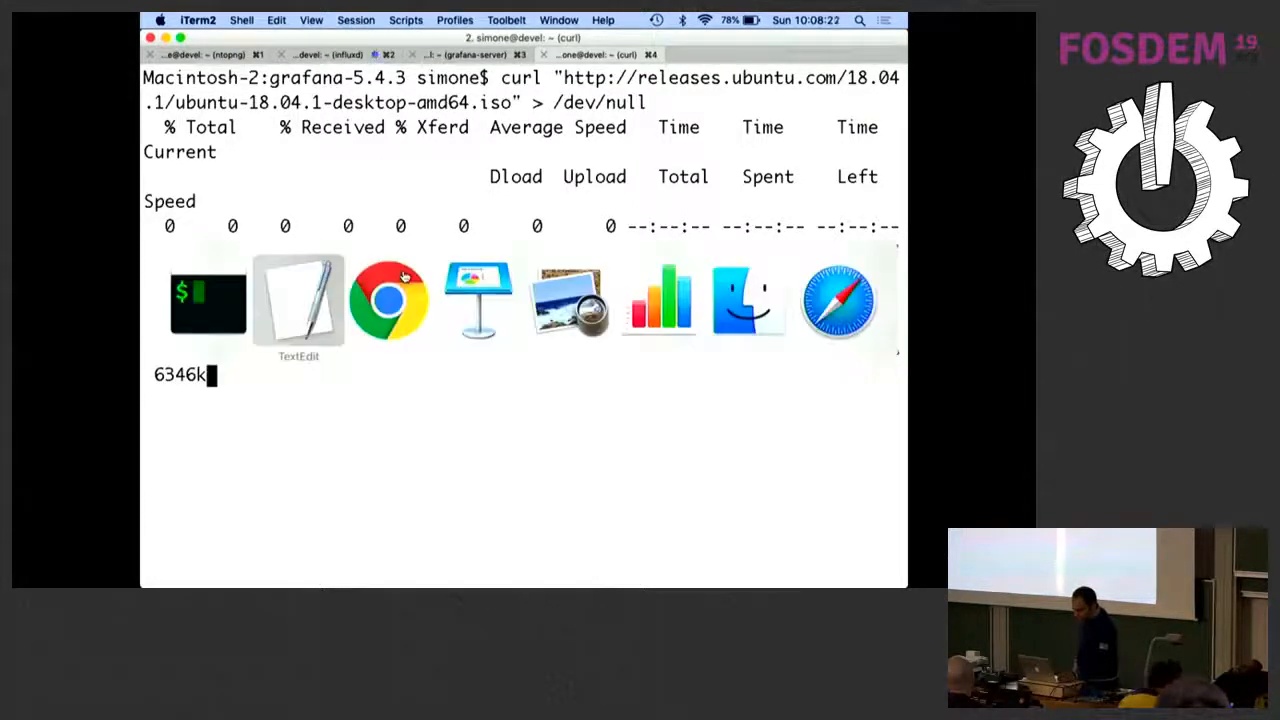
{"action": "left_click", "coordinate": [390, 300]}
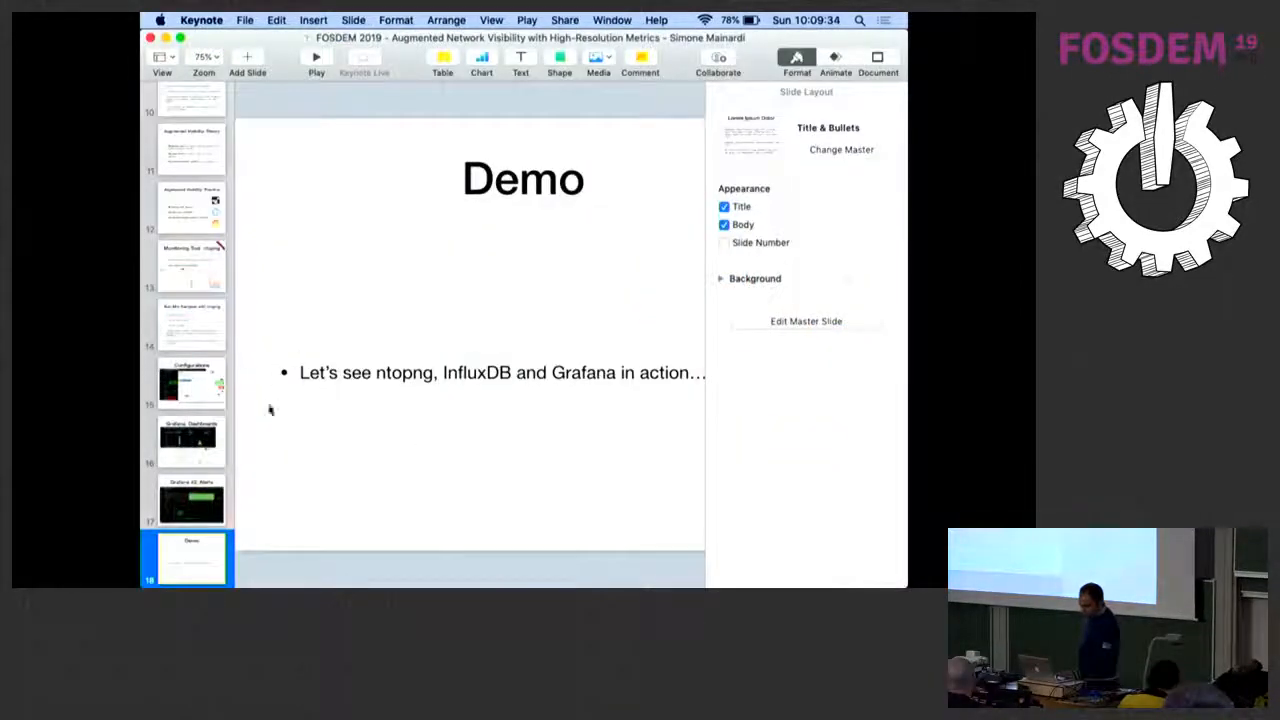
Focus the Keynote window on the Demo slide before returning to Chrome
{"action": "left_click", "coordinate": [316, 57]}
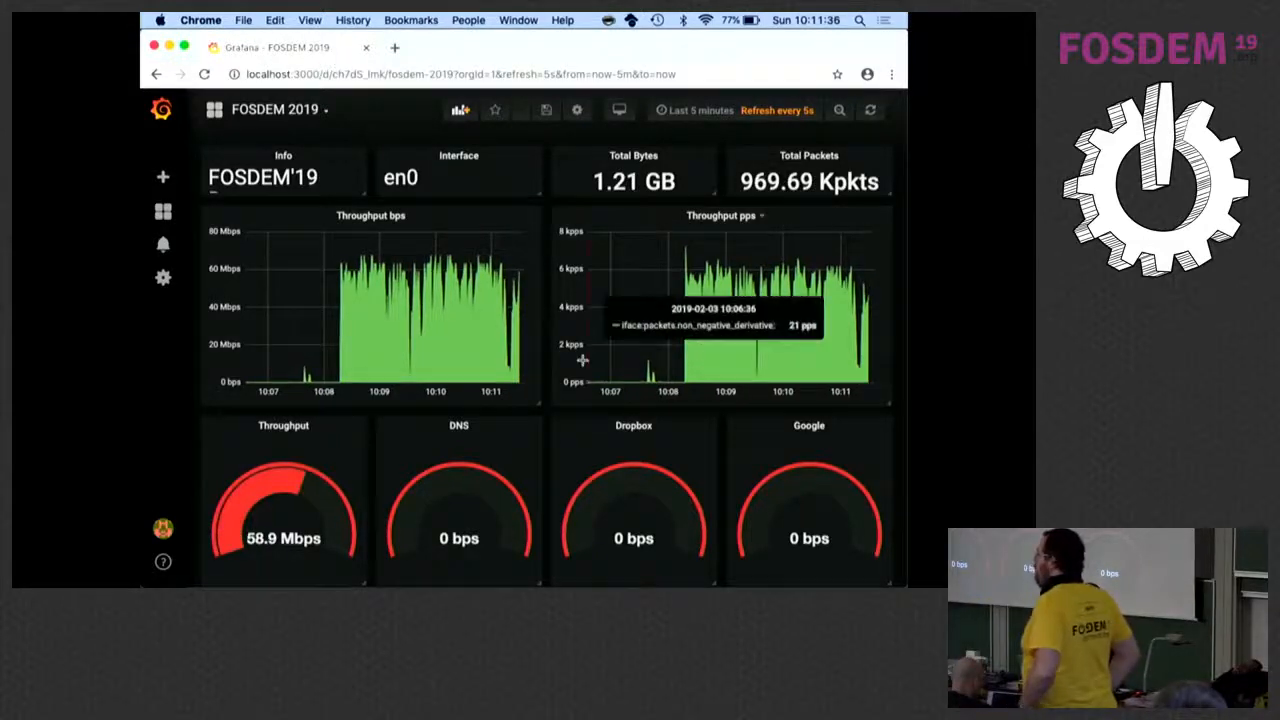
Edit the Dropbox gauge, browse its protocol value list, then close the panel editor
{"action": "left_click", "coordinate": [633, 425]}
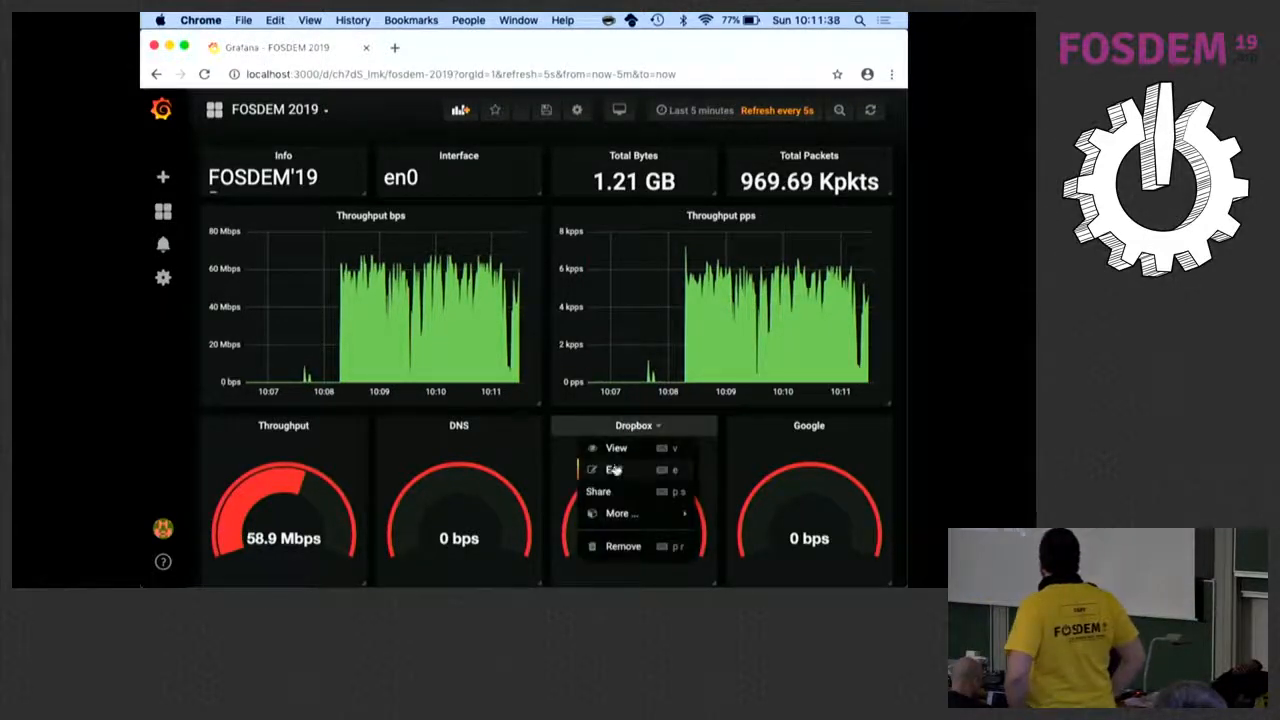
{"action": "left_click", "coordinate": [614, 469]}
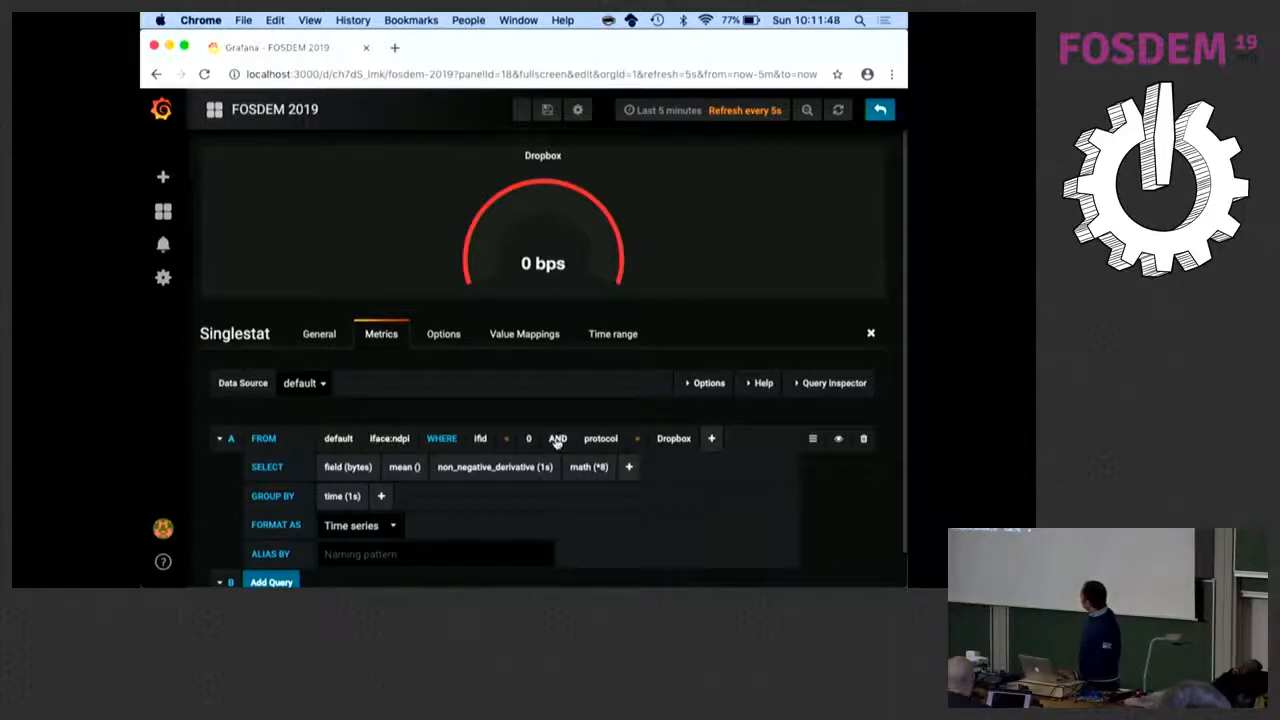
{"action": "left_click", "coordinate": [673, 438]}
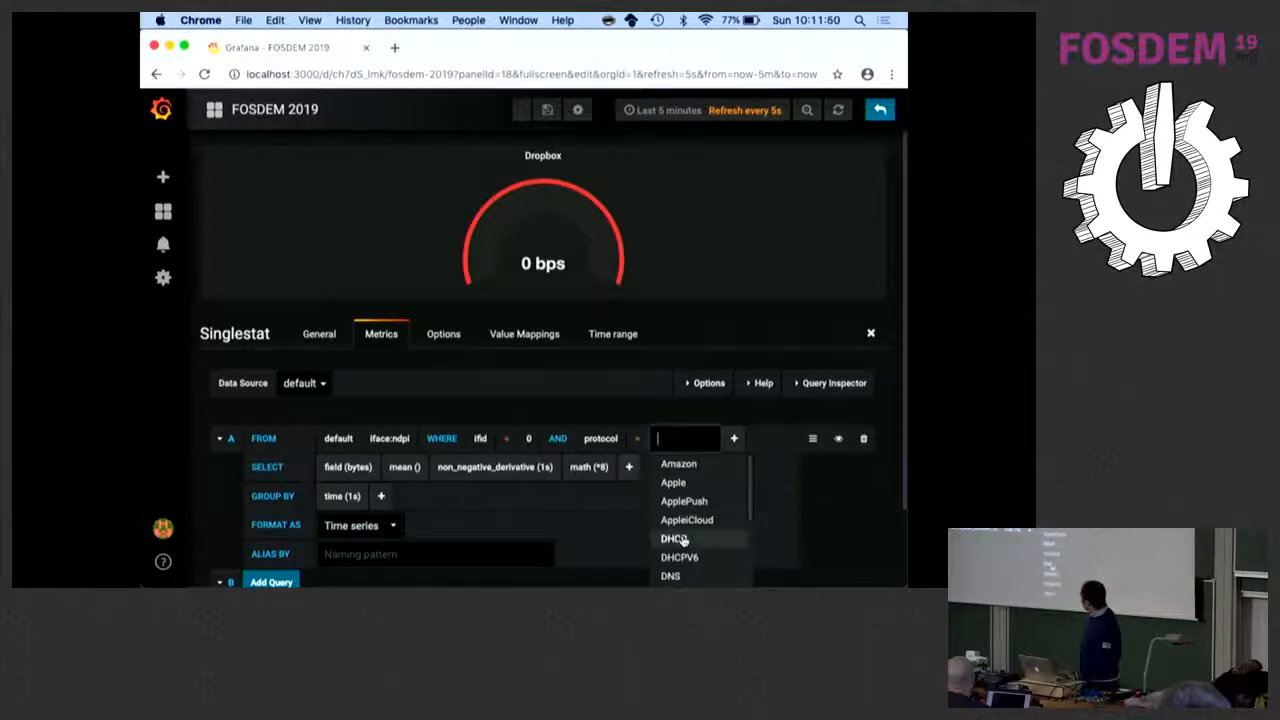
{"action": "scroll", "scroll_direction": "down", "scroll_amount": 3}
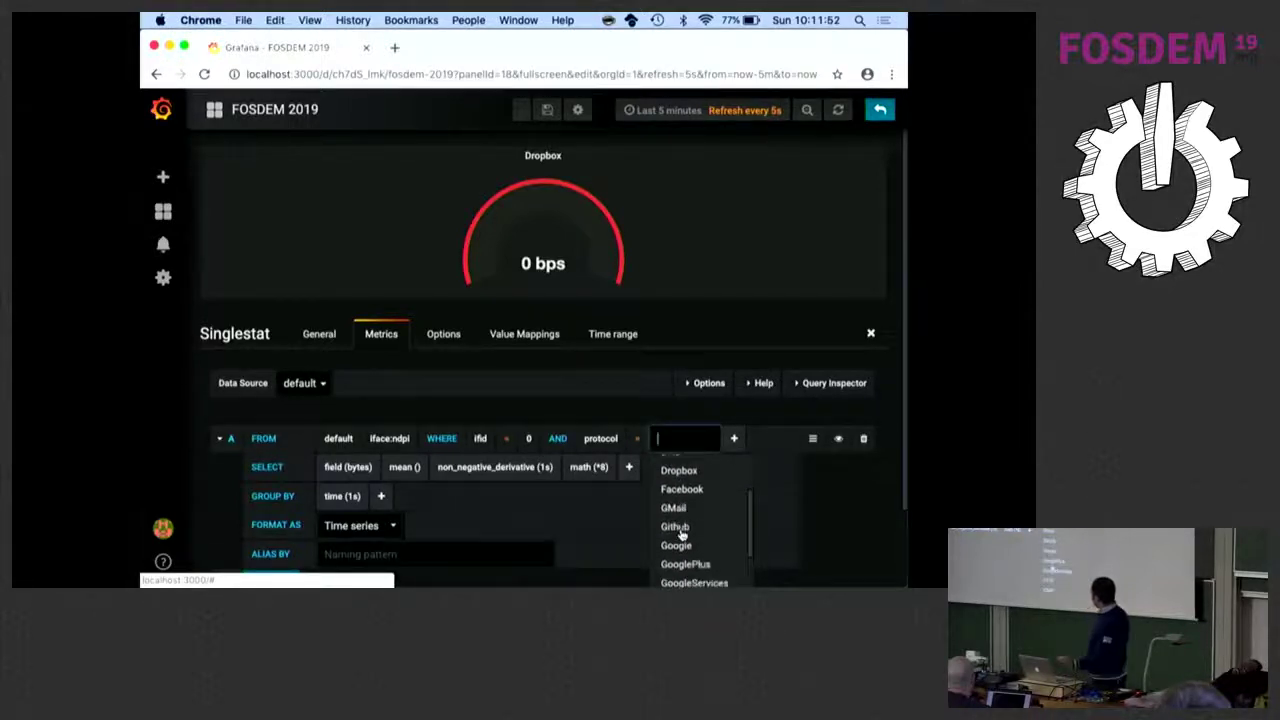
{"action": "scroll", "scroll_direction": "down", "scroll_amount": 3}
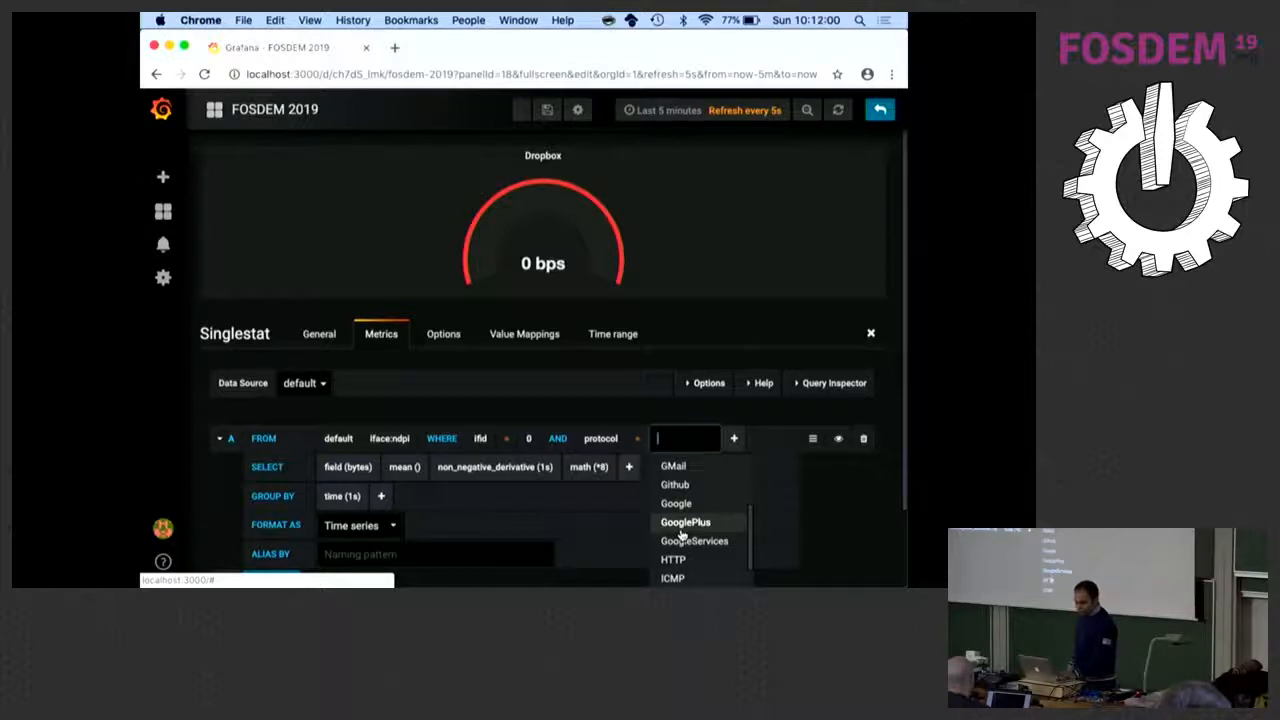
{"action": "scroll", "scroll_direction": "down", "scroll_amount": 3}
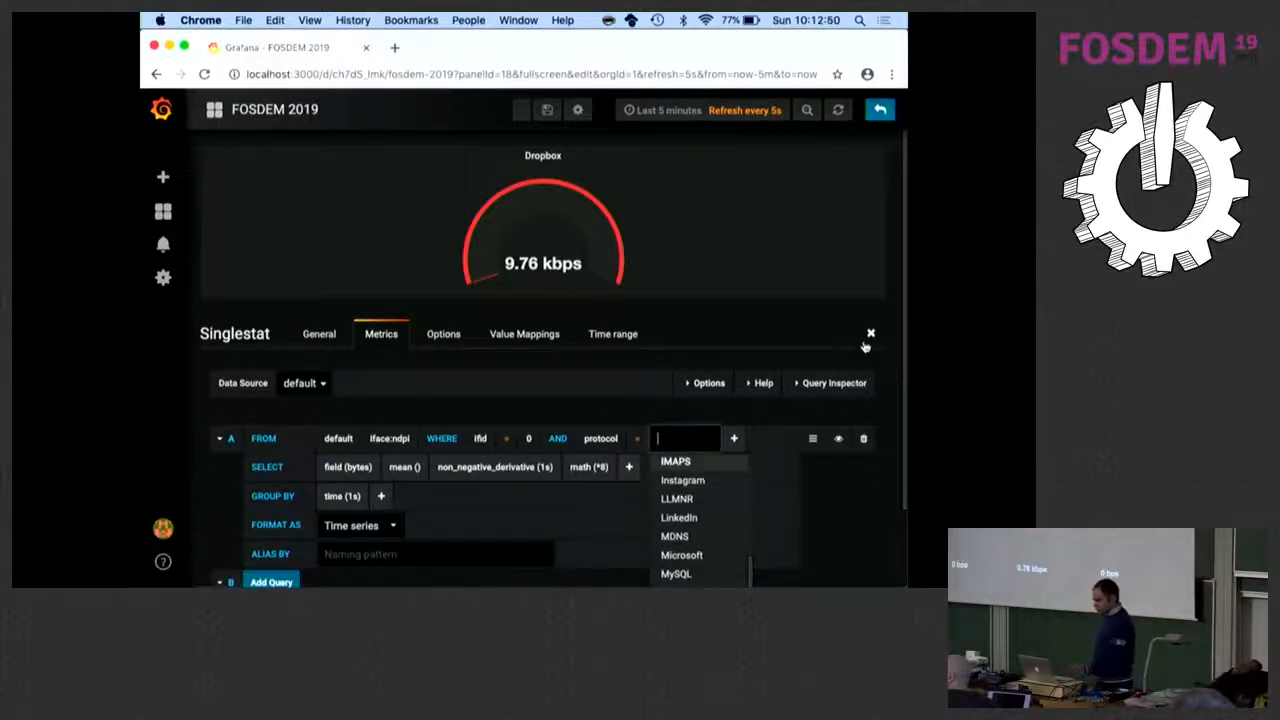
{"action": "left_click", "coordinate": [869, 332]}
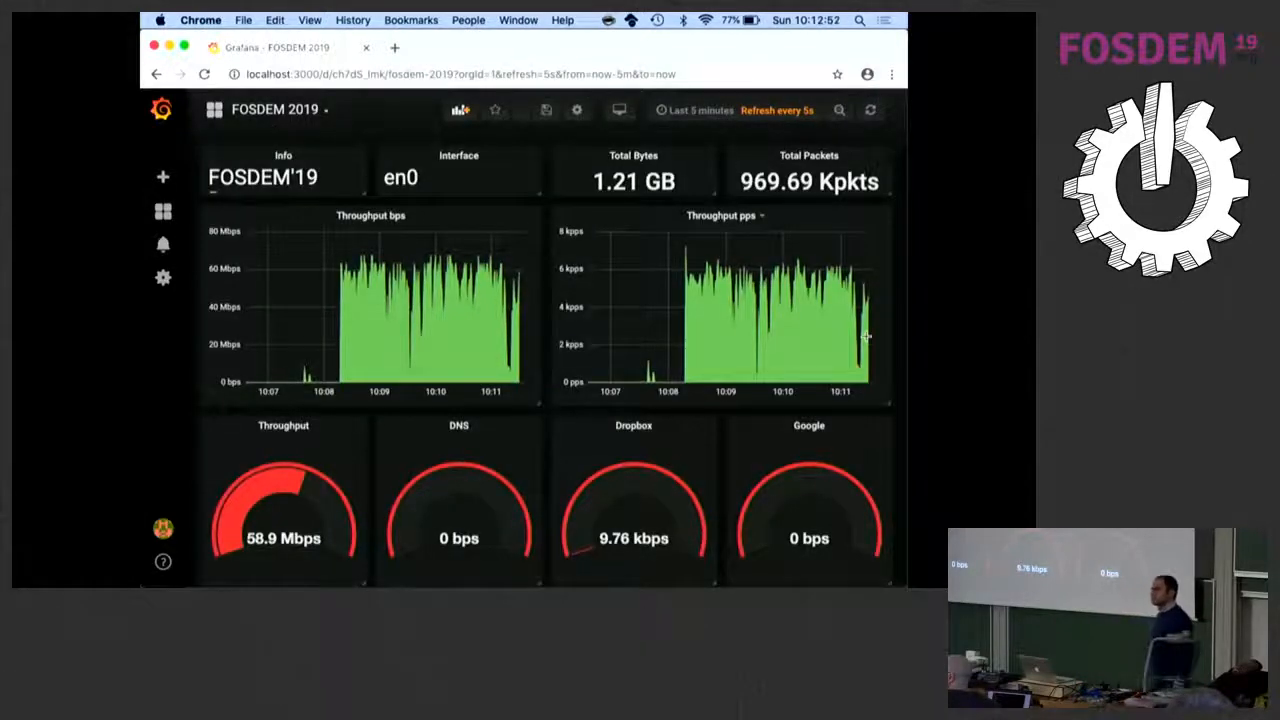